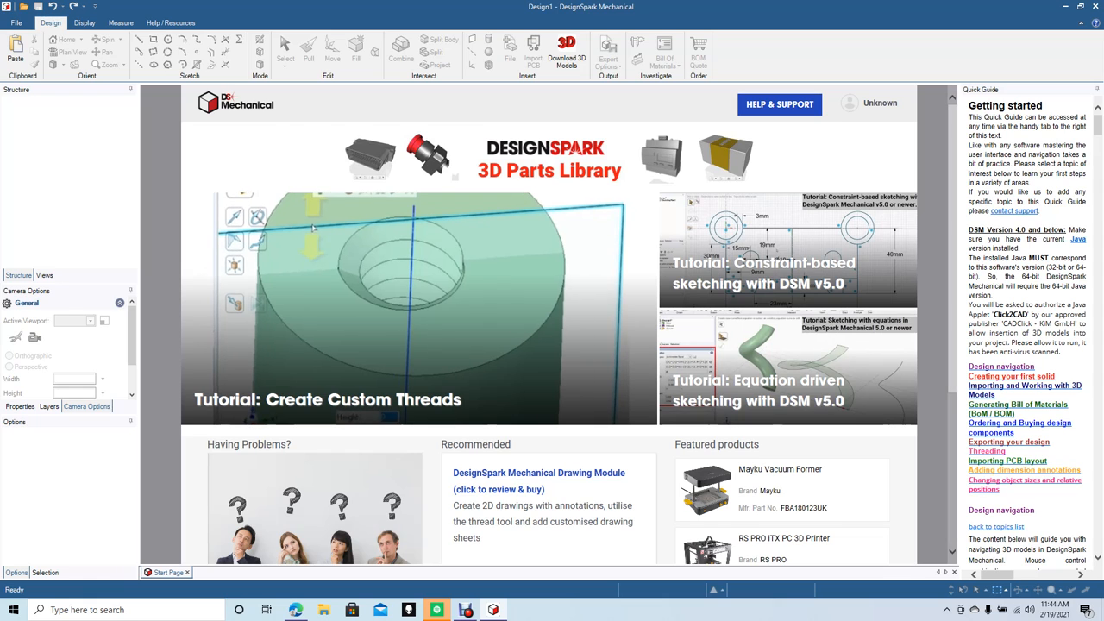
- Start a new blank design from the File menu
left_click(16, 23)
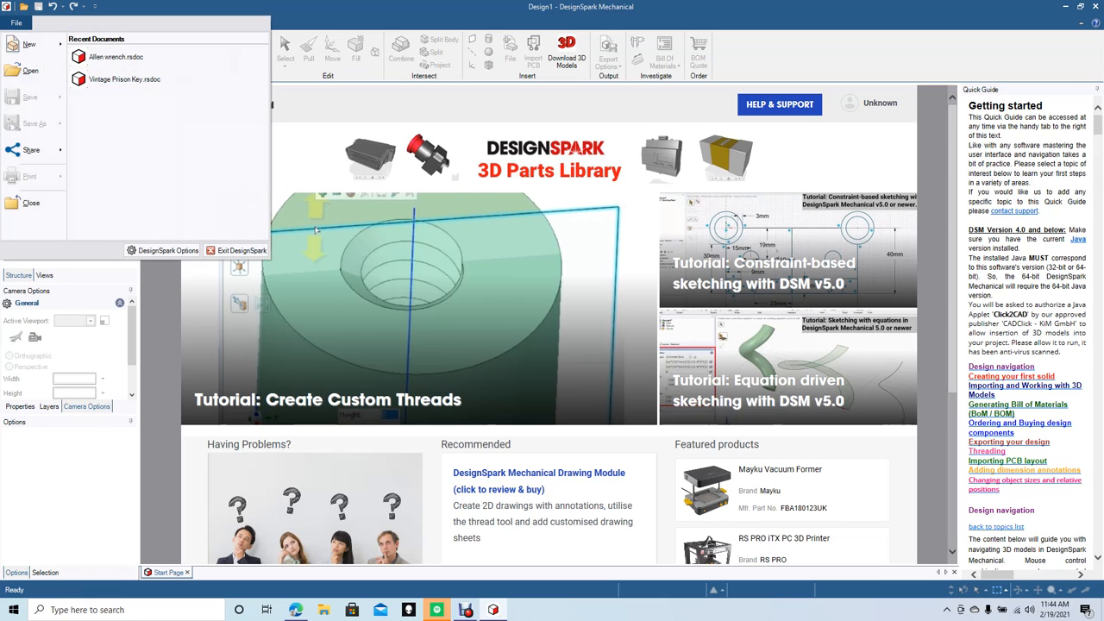
left_click(29, 45)
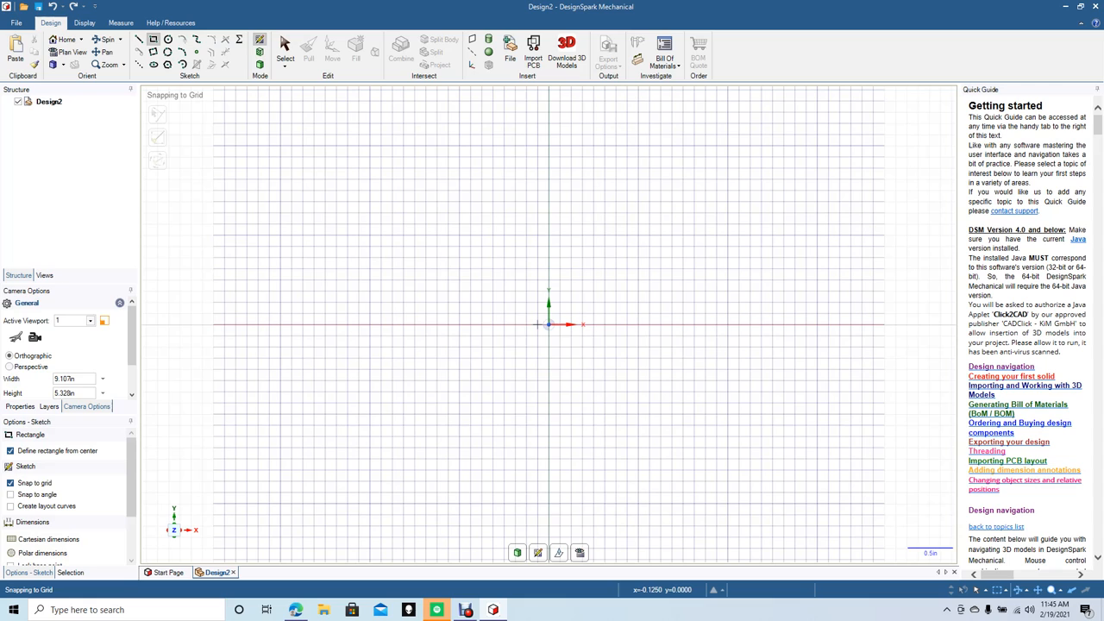
- Draw a rectangle centred on the origin with a .5 dimension
left_click_drag(549, 324, 659, 398)
type("2")
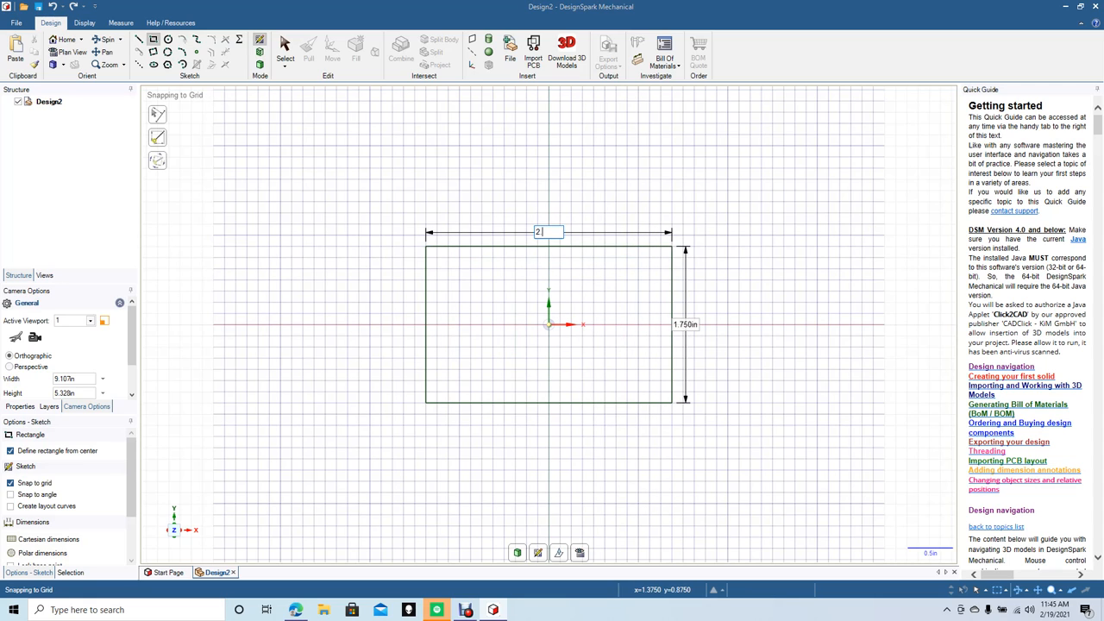
type(".5")
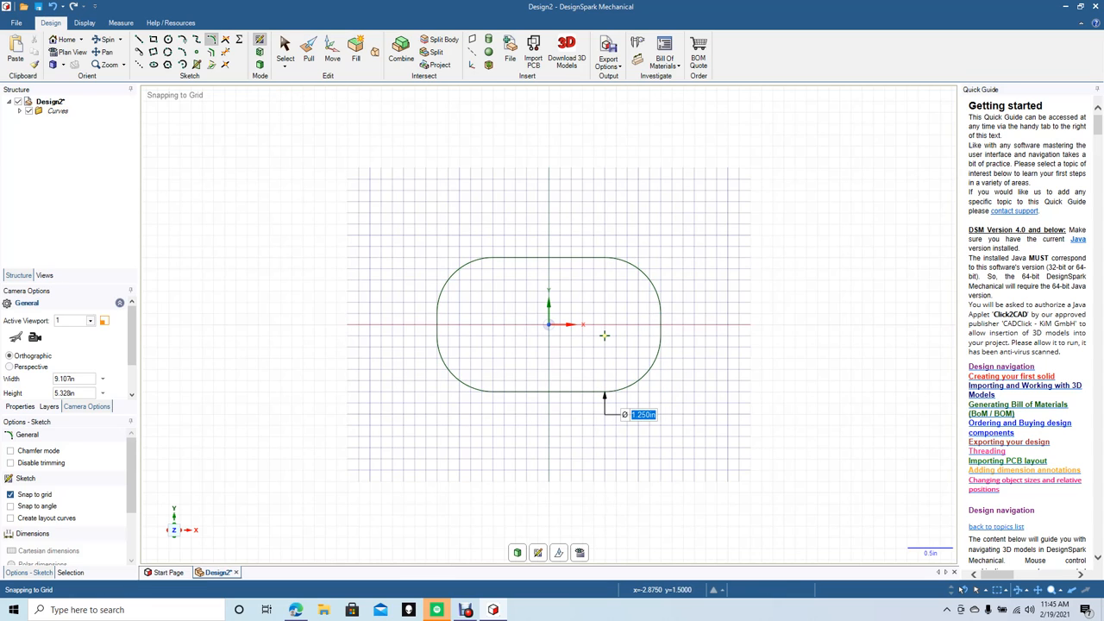
- Finish rounding the rectangle's corners before adding the crossing line
left_click(285, 50)
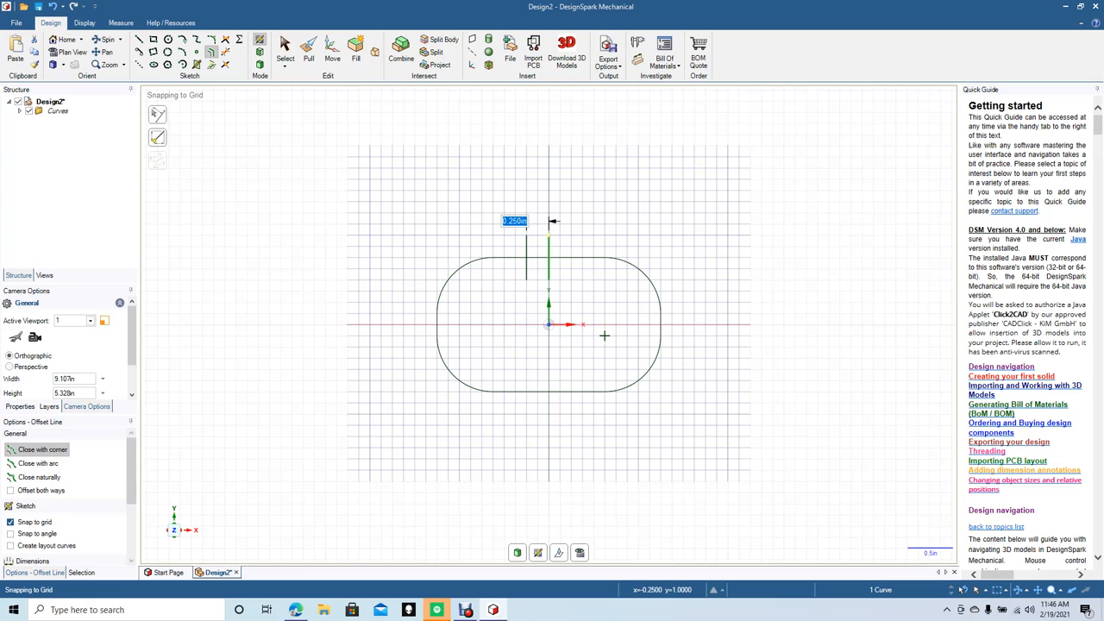
- Offset a second parallel line 0.0625 beside the first to mark the notch
type("0")
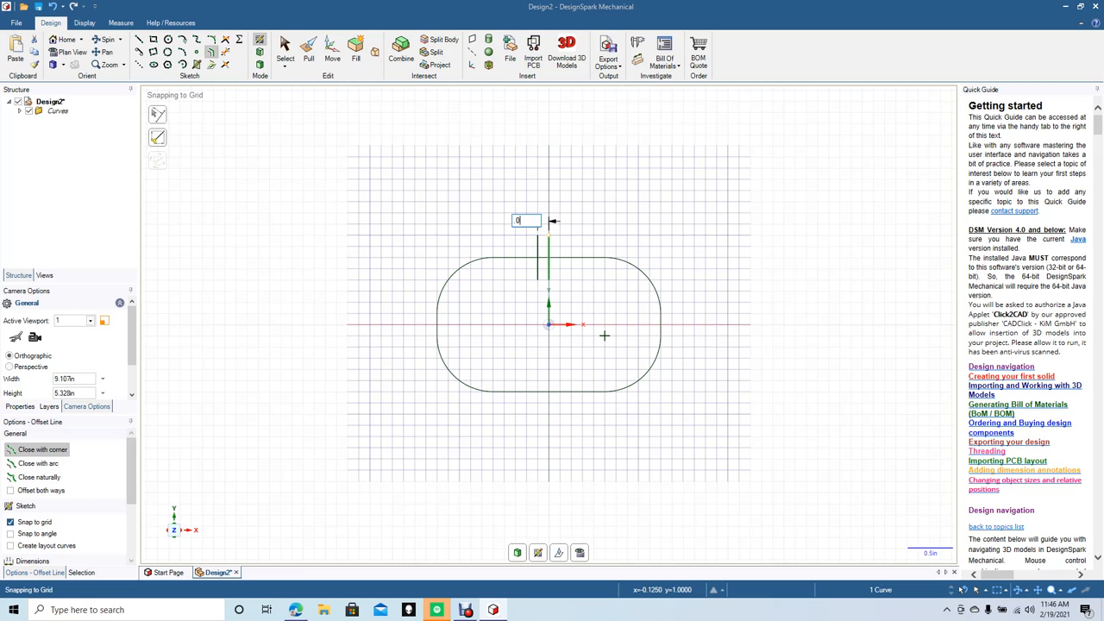
type("0625")
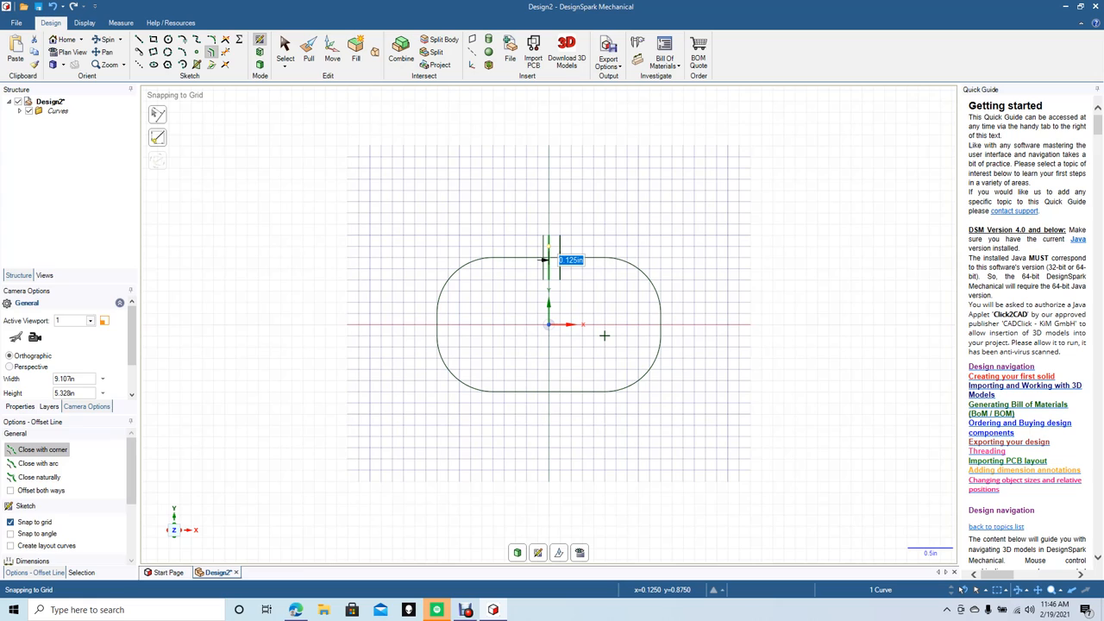
type(".0625")
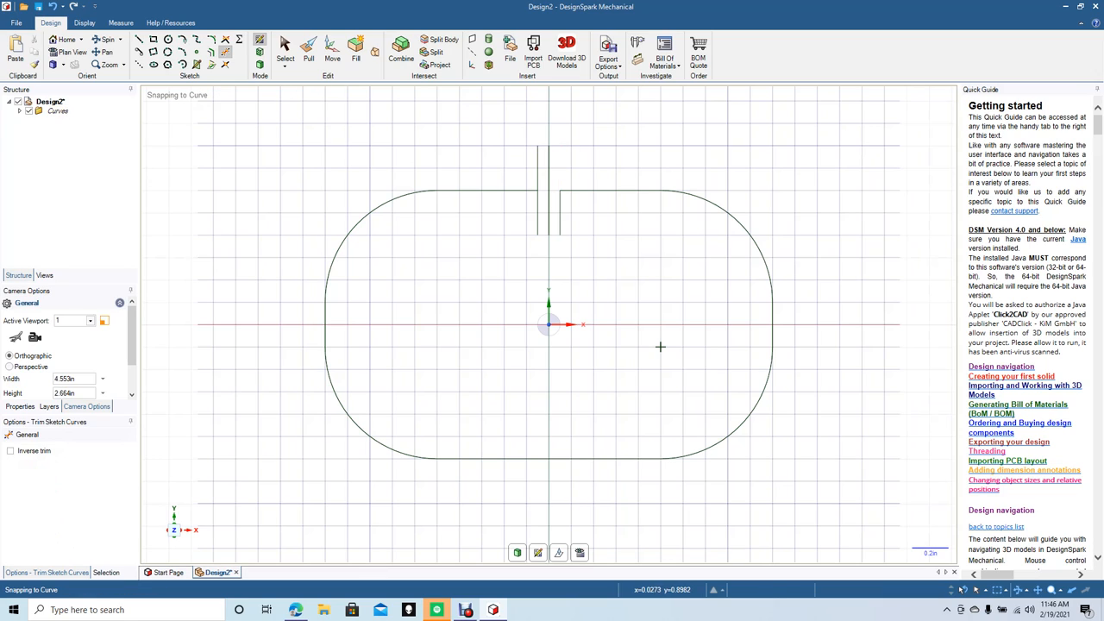
- Trim away the top-edge segment between the two notch lines
left_click(538, 207)
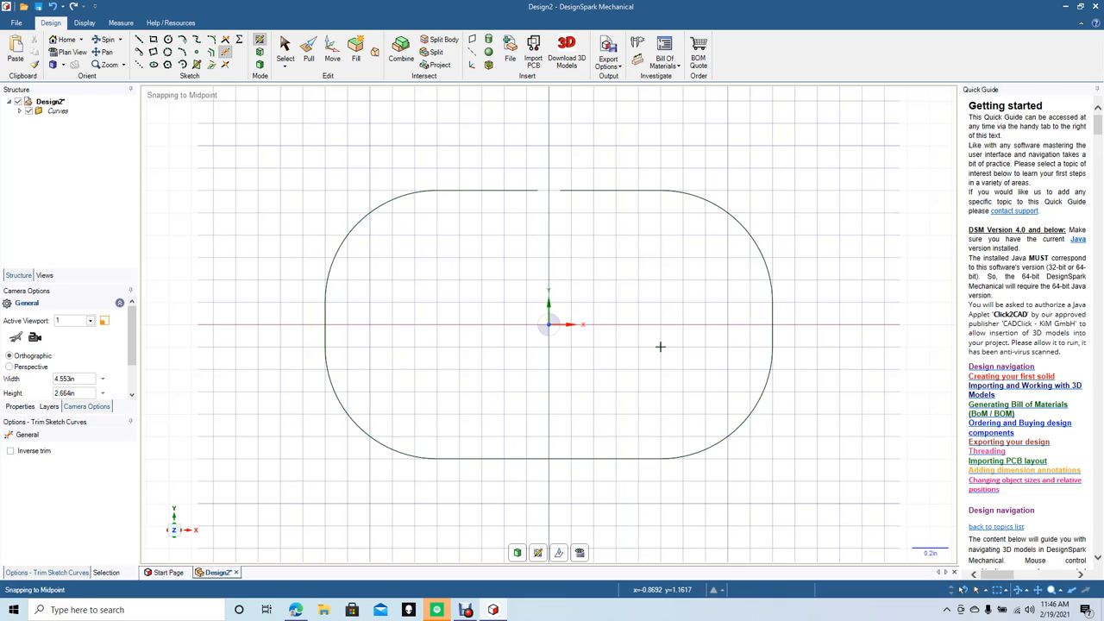
mouse_move(259, 64)
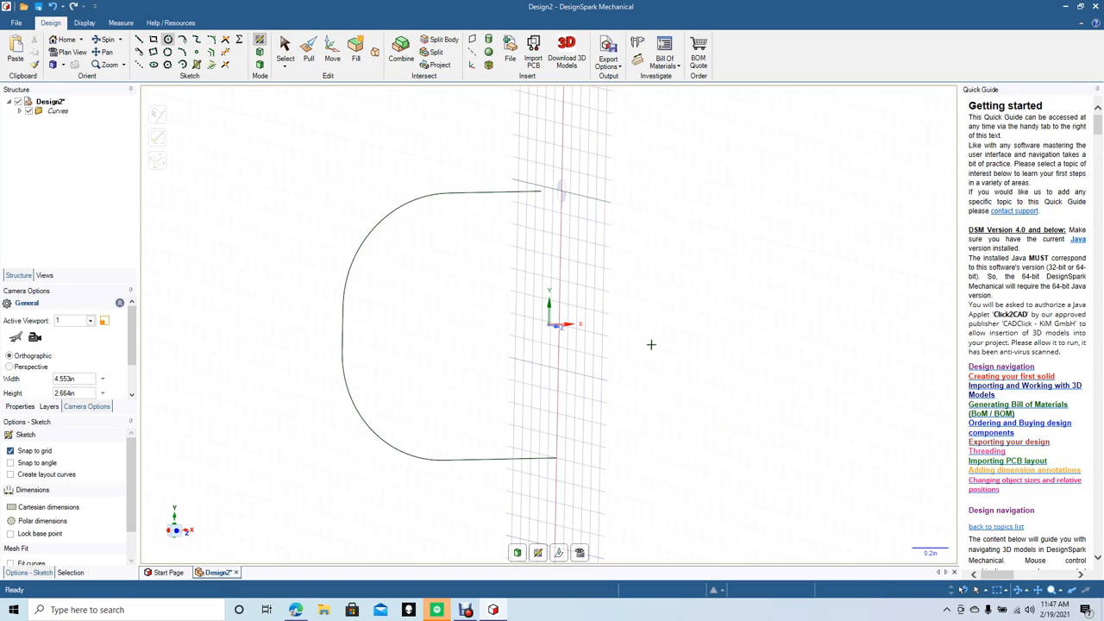
mouse_move(562, 190)
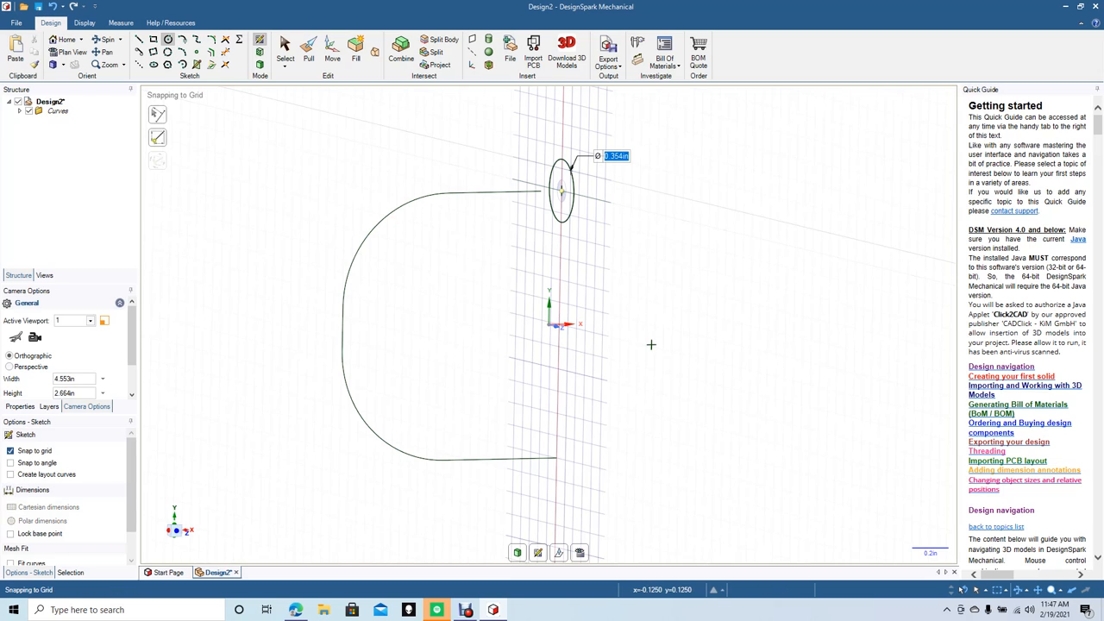
- Draw a 0.25 diameter circle on the plane at the path's gap end
type(".25")
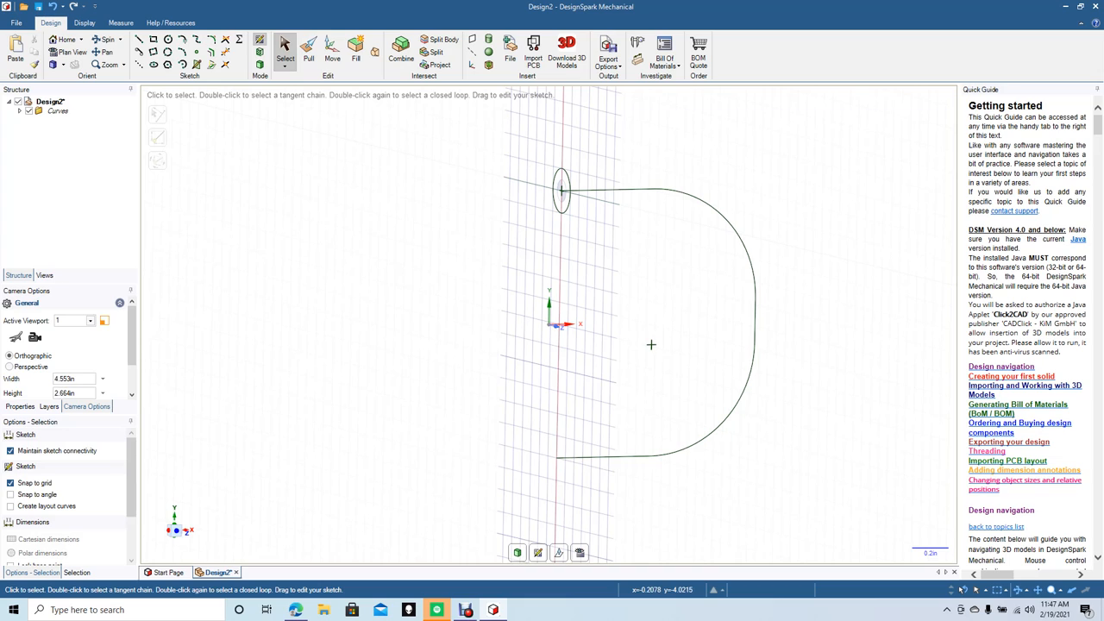
- Finish the sketch and choose the circular face as a sweep profile
left_click(307, 52)
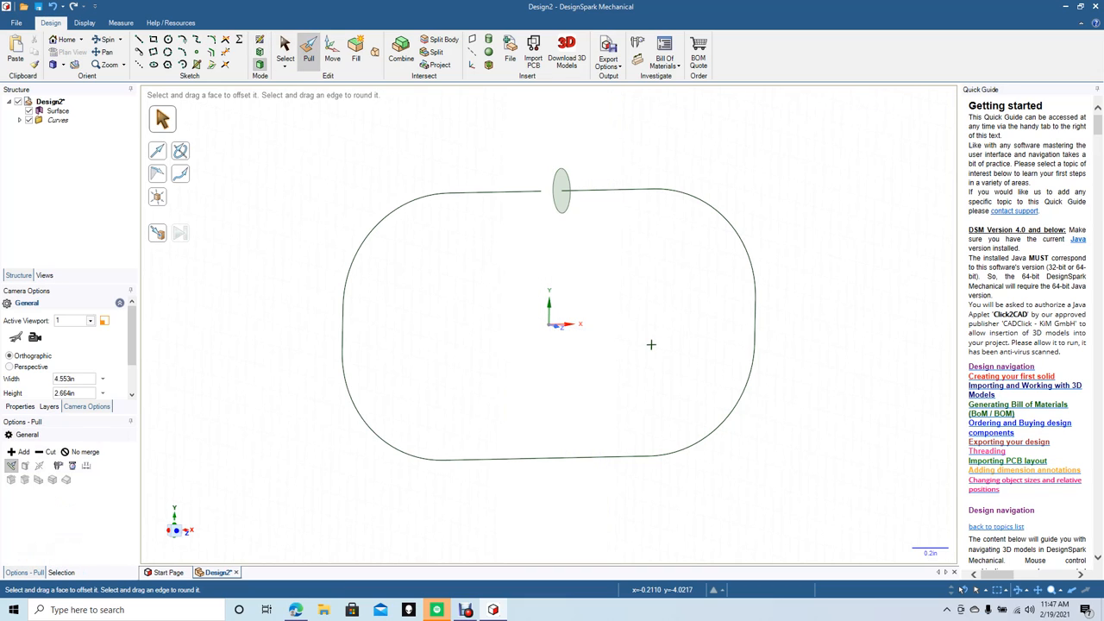
left_click(560, 189)
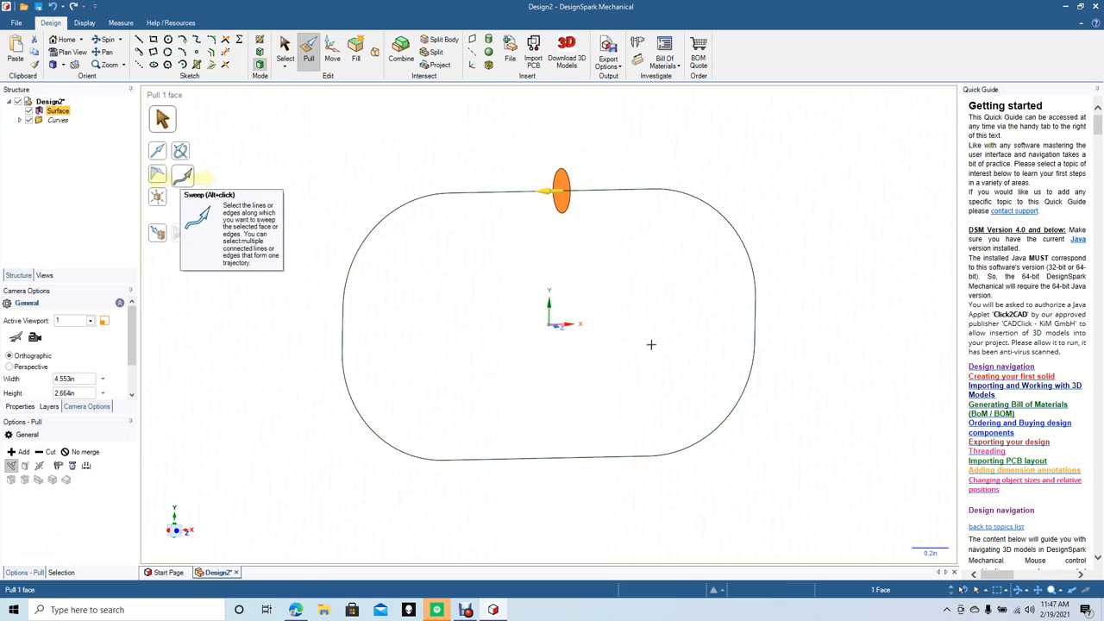
left_click(183, 176)
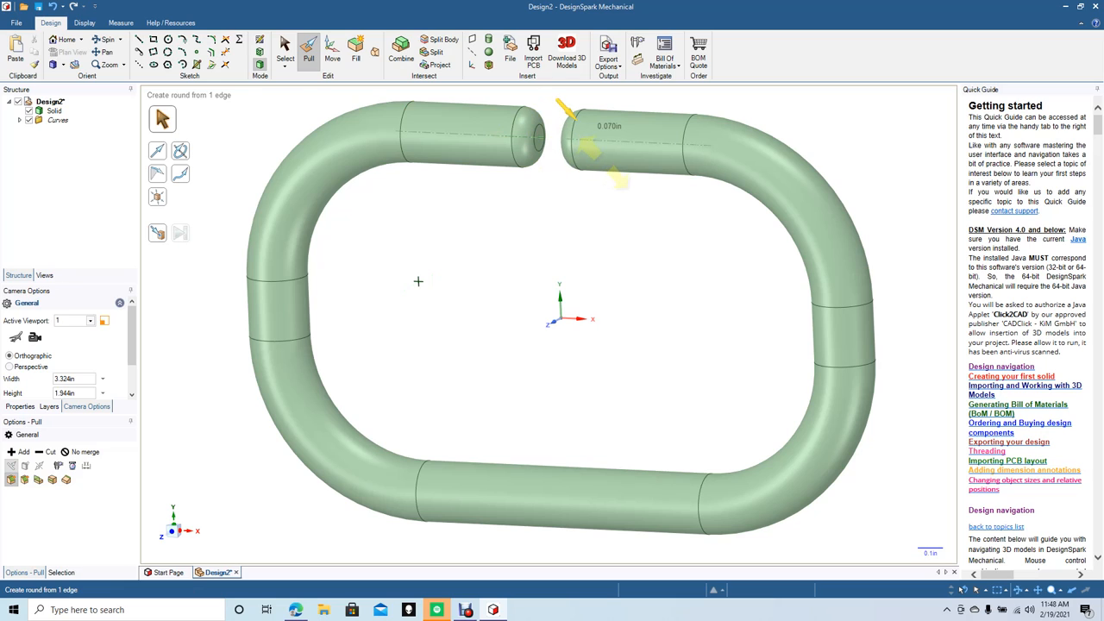
- Round off the swept tube's end edges at the gap
left_click(285, 51)
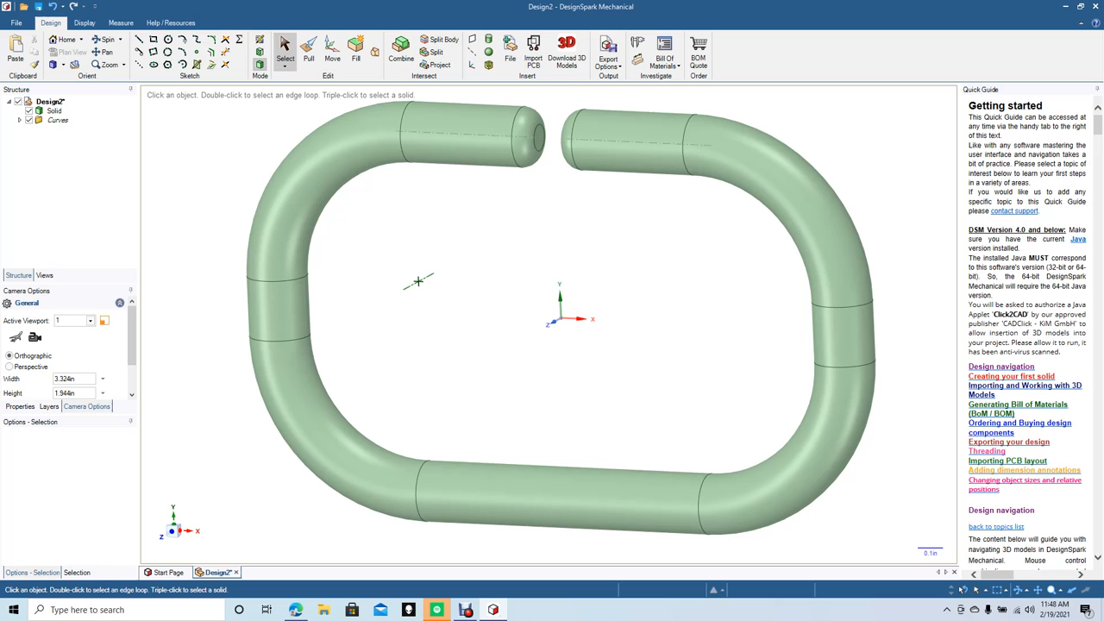